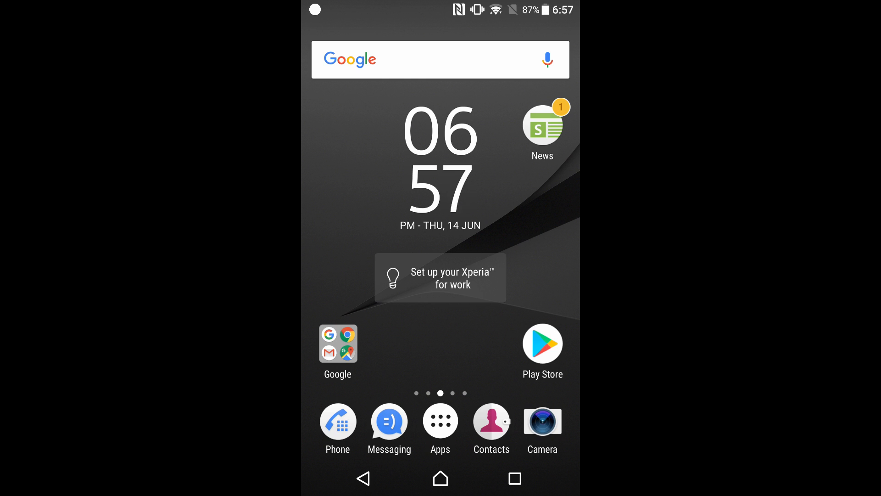
# Search Google Play for 'hp smart' and install HP Smart (Printer Remote)
pyautogui.click(542, 343)
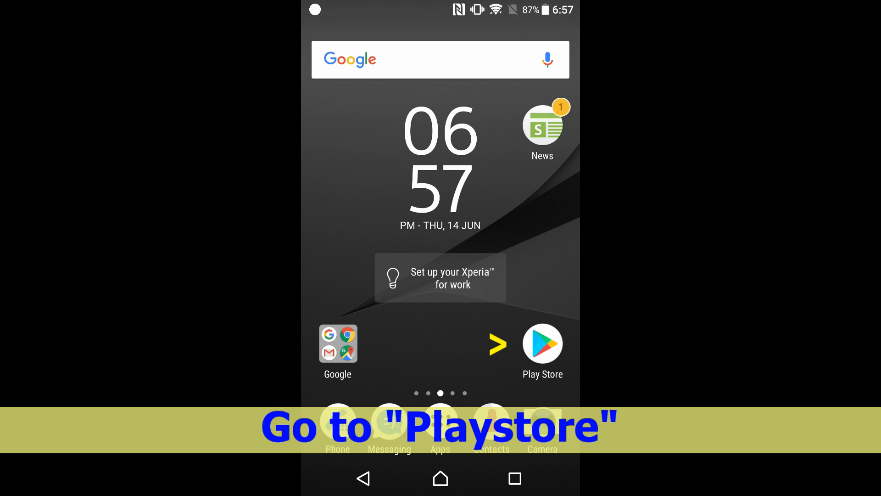
pyautogui.click(542, 344)
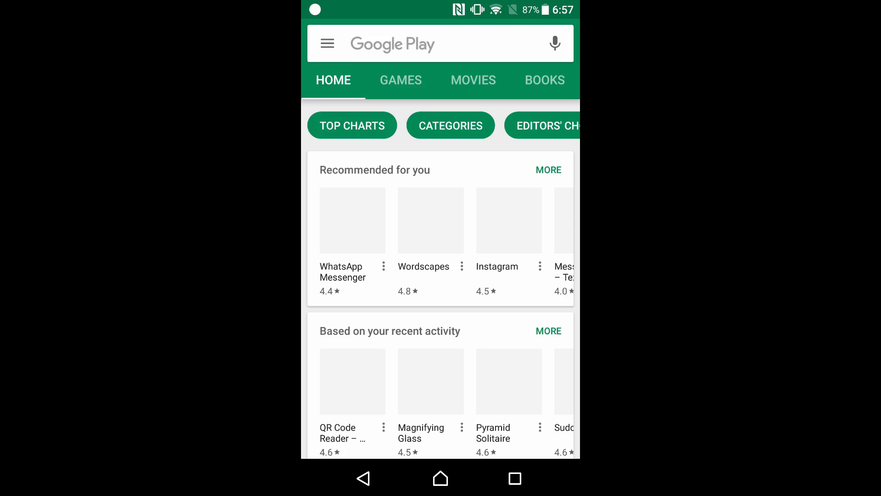
pyautogui.click(416, 43)
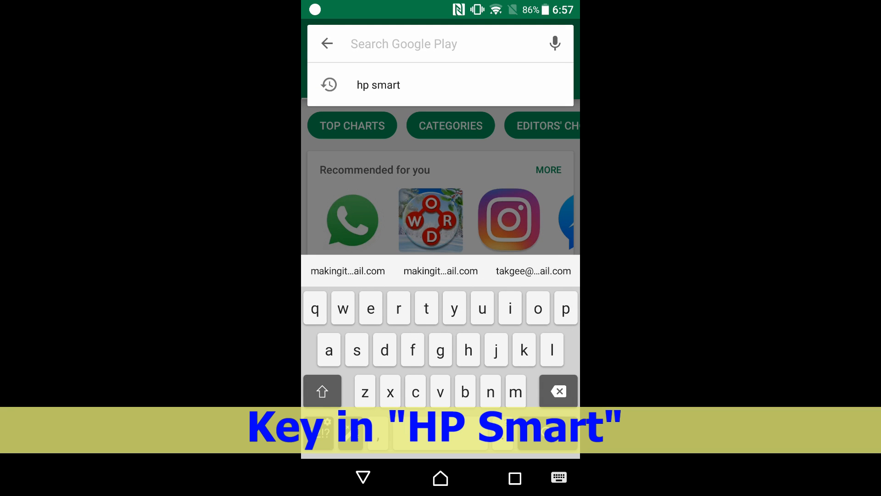
pyautogui.click(378, 85)
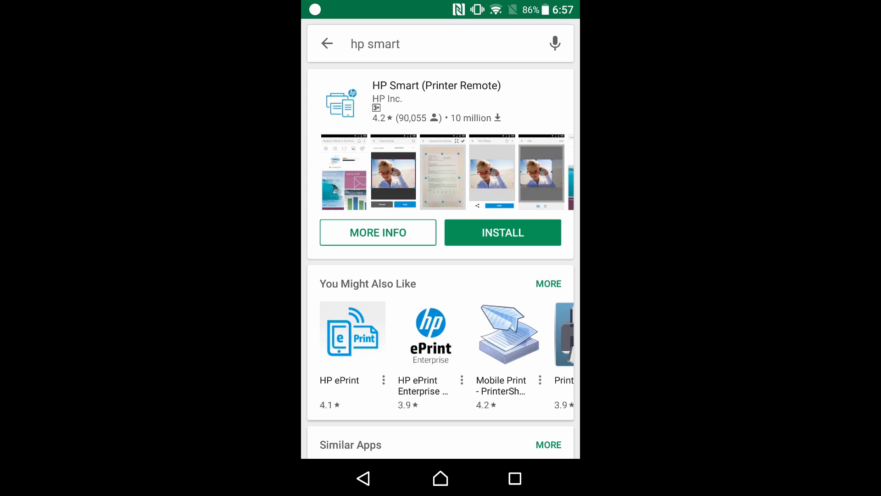
pyautogui.click(502, 232)
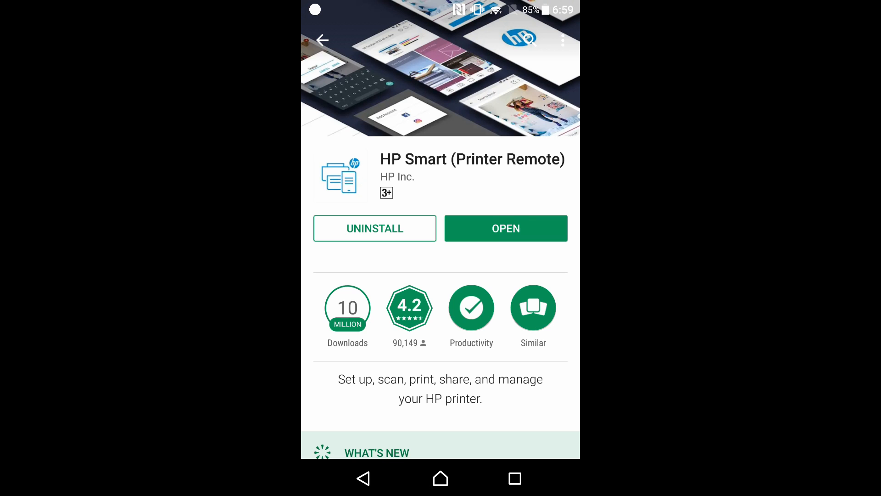
# Launch HP Smart, accept the data collection terms, and start the app
pyautogui.click(505, 228)
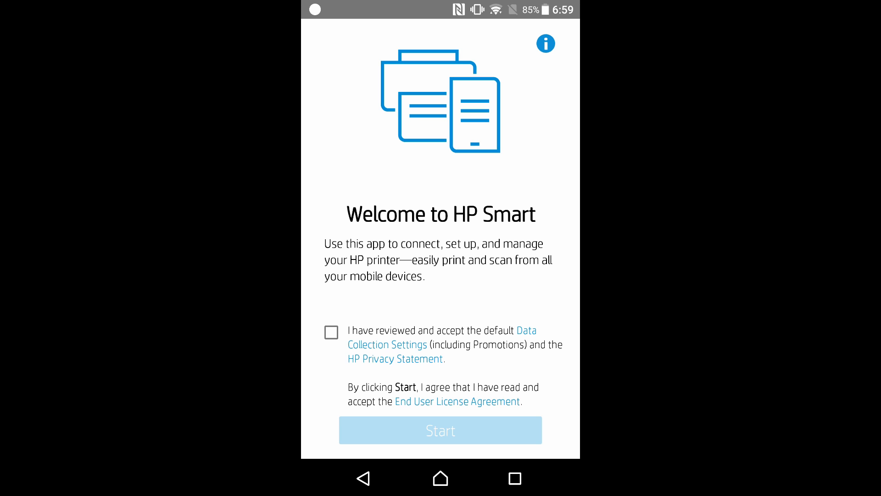
pyautogui.click(331, 332)
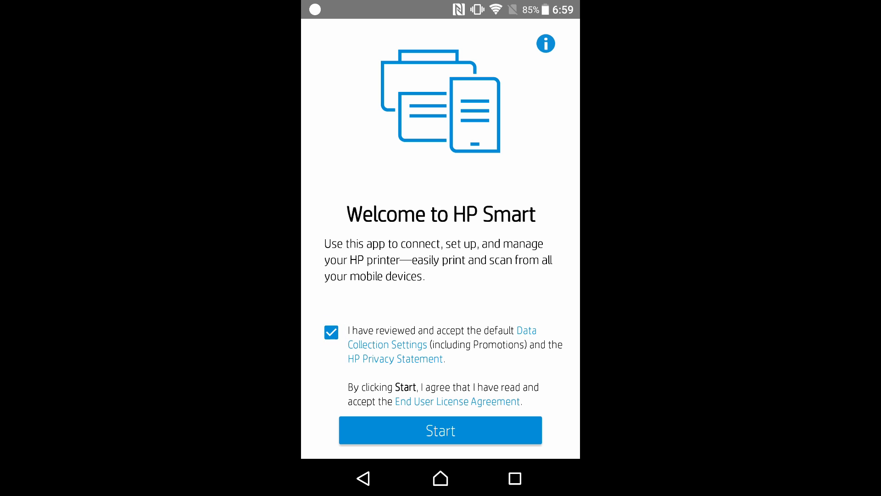
pyautogui.click(440, 430)
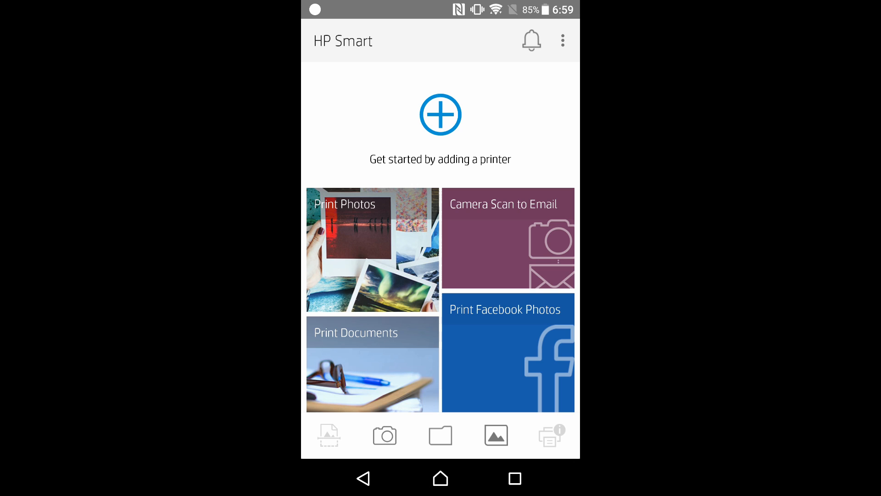
# Choose Set Up a New Printer and allow HP Smart location access
pyautogui.click(440, 114)
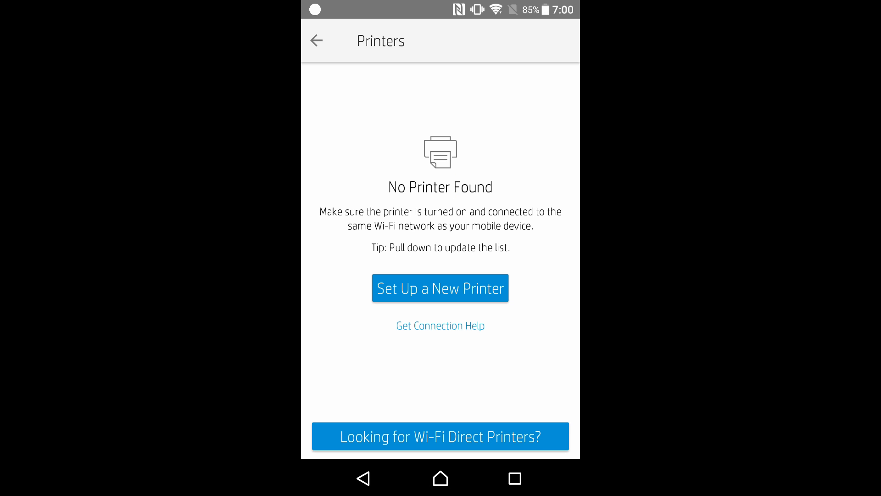
pyautogui.click(440, 288)
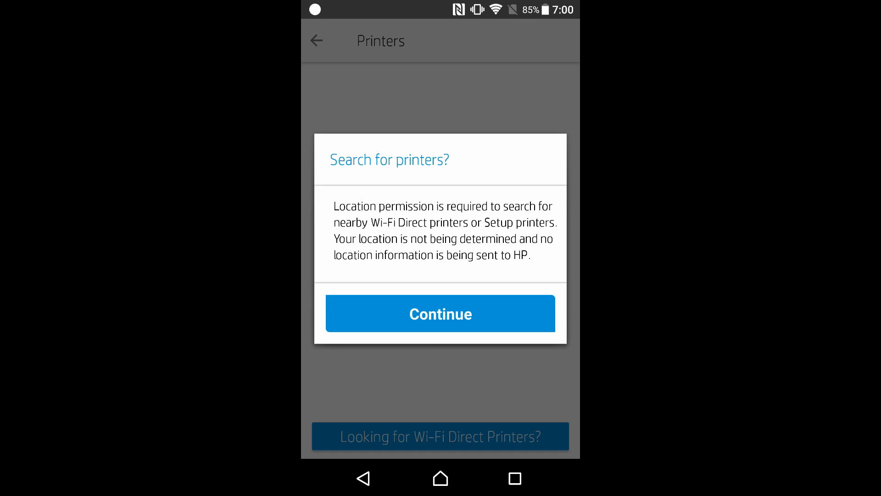
pyautogui.click(440, 313)
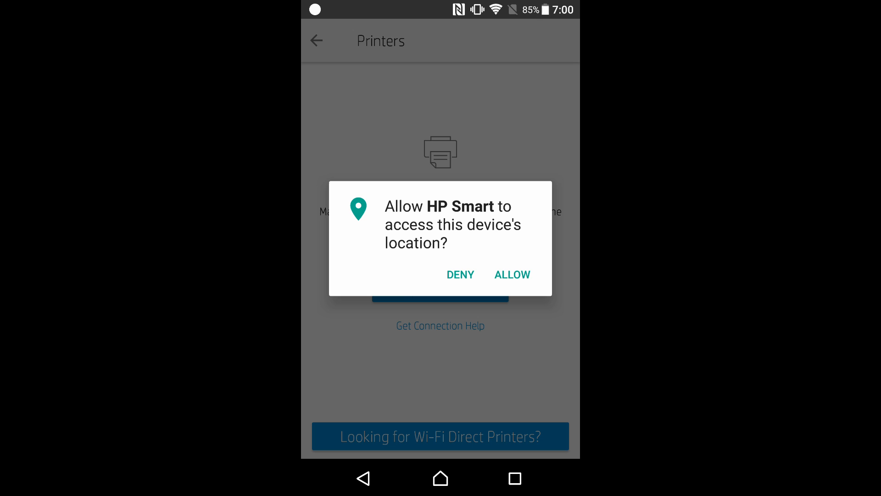
pyautogui.click(510, 274)
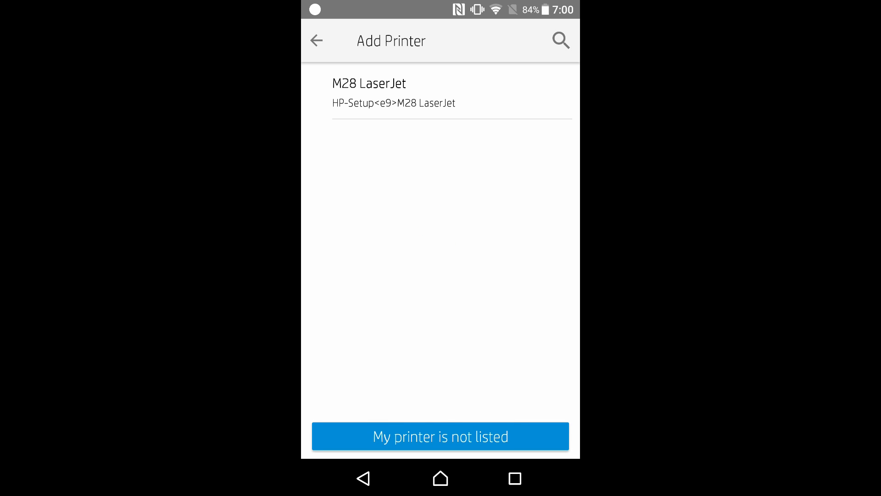
# Select the M28 LaserJet and connect it to Wi-Fi with the network password
pyautogui.click(368, 83)
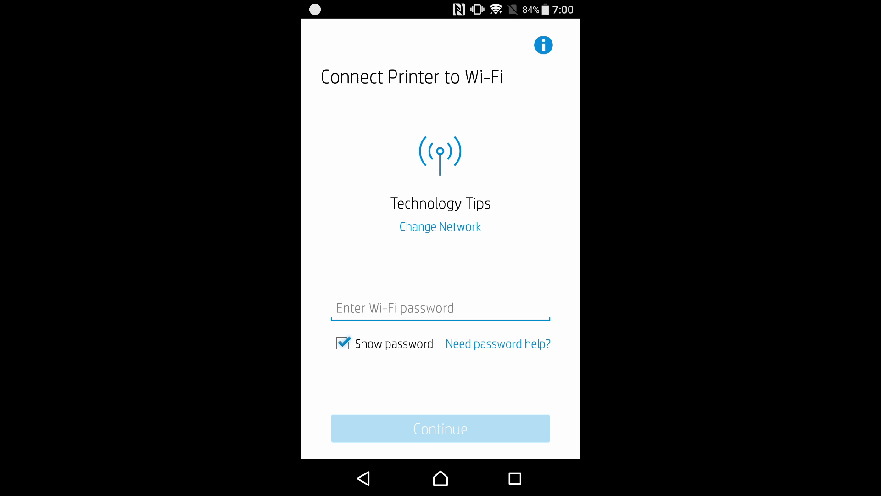
pyautogui.click(440, 308)
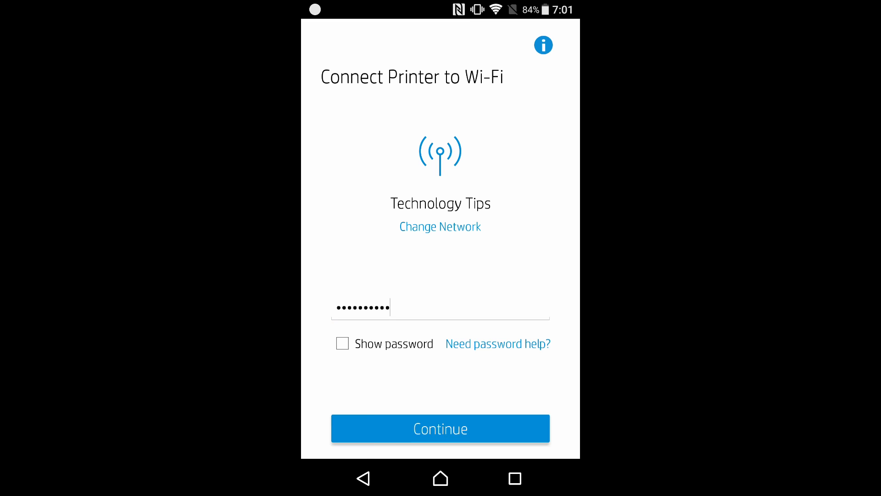
pyautogui.click(439, 428)
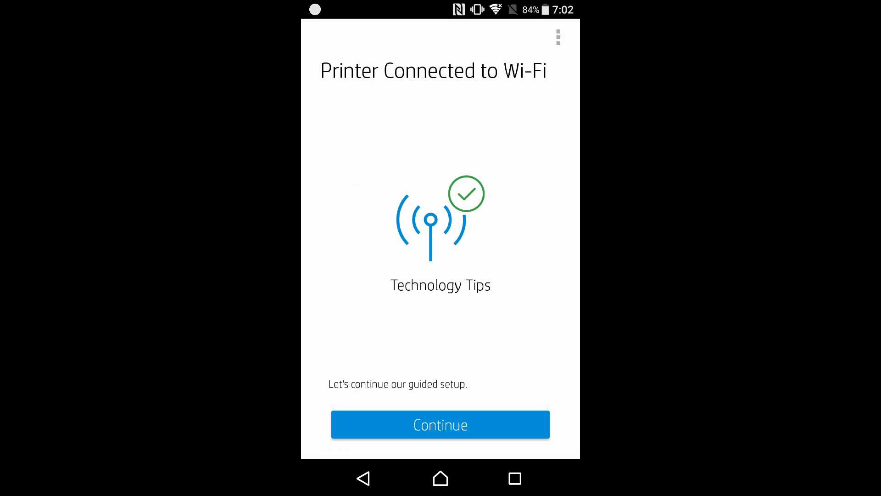
# Continue past Printer Connected to Wi-Fi and send the app download link
pyautogui.click(440, 425)
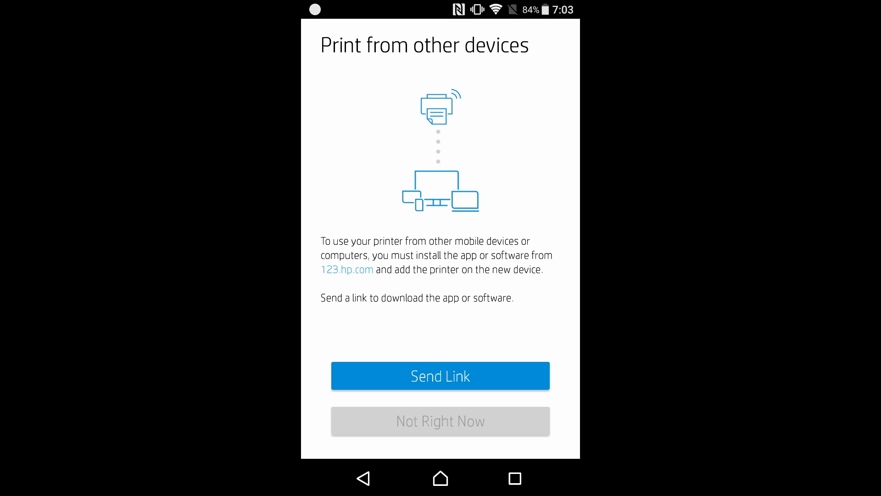
pyautogui.click(440, 375)
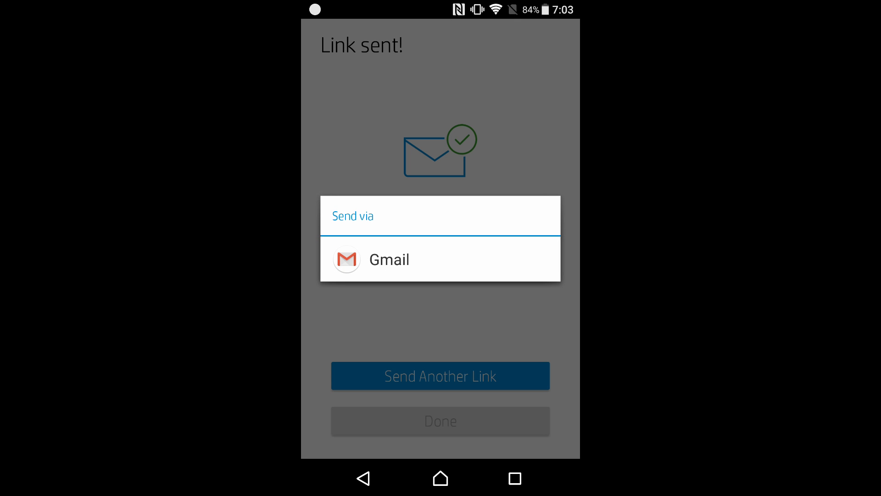